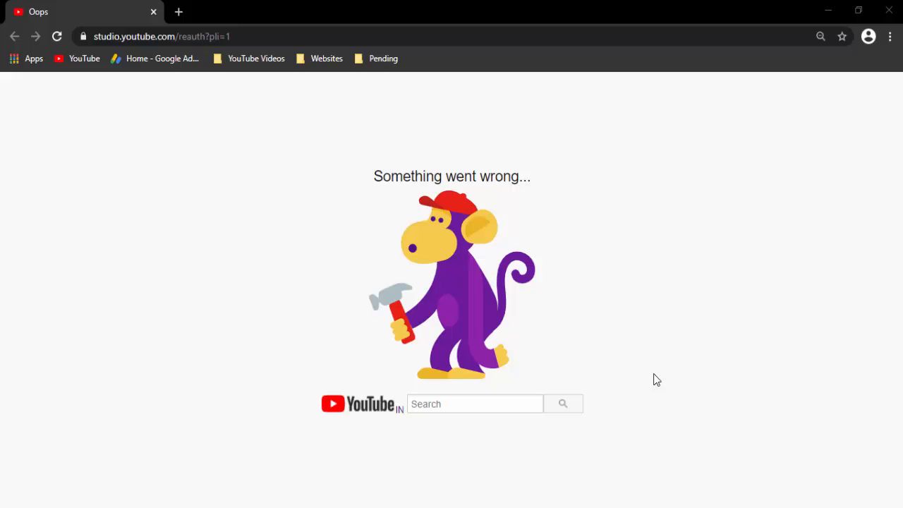
mouse_move(417, 214)
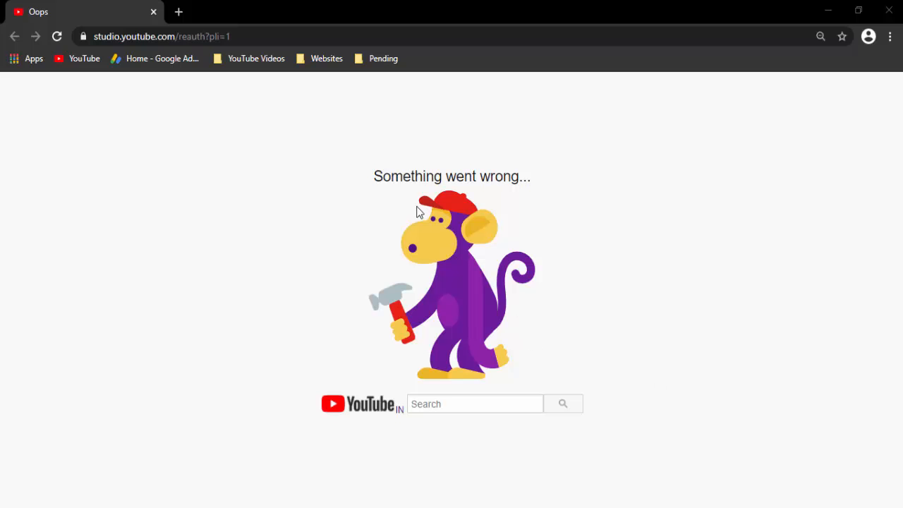
mouse_move(412, 195)
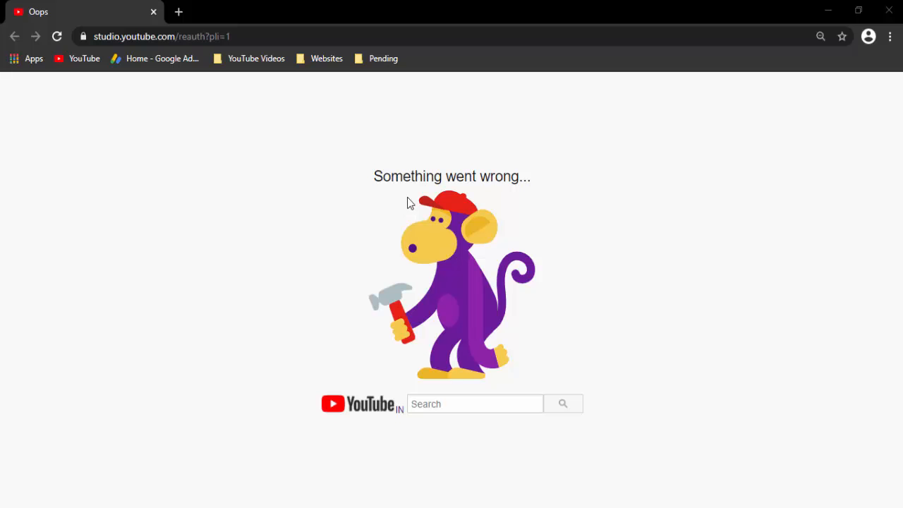
mouse_move(328, 141)
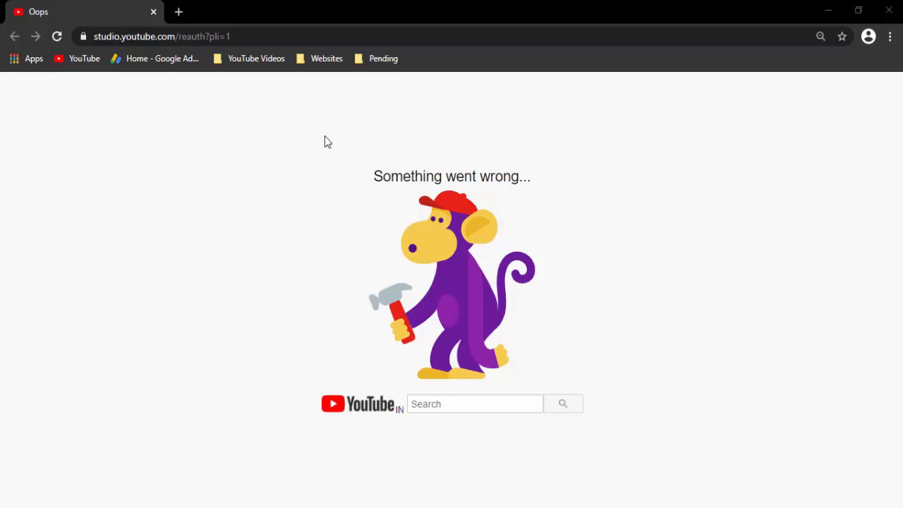
mouse_move(415, 254)
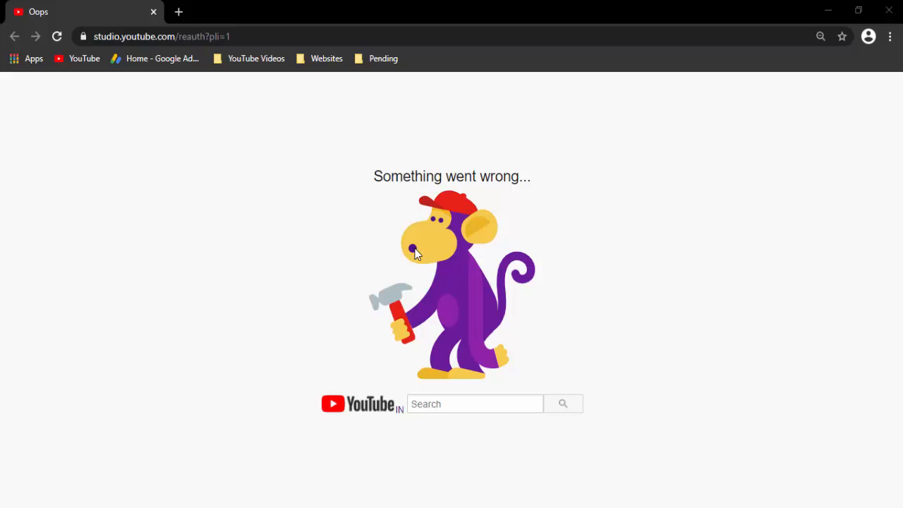
mouse_move(60, 9)
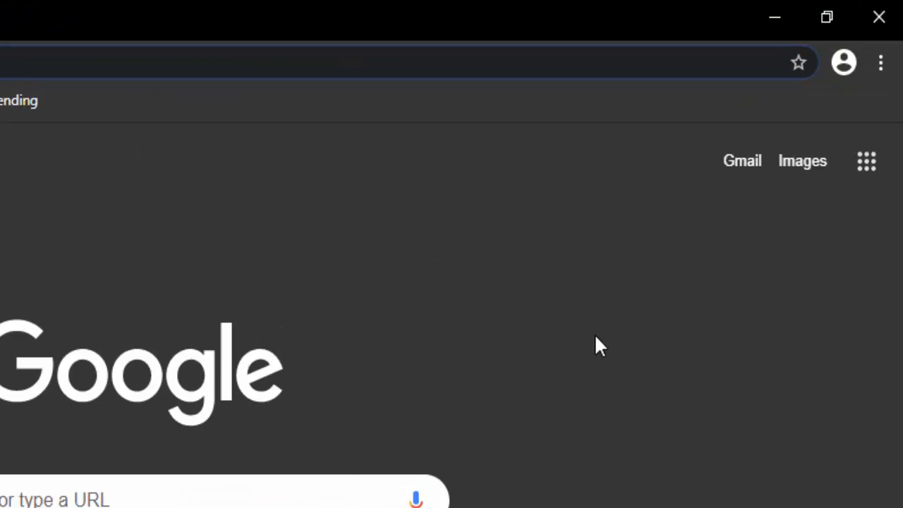
Step: Open About Google Chrome from the Help menu to check the version and updates
left_click(878, 60)
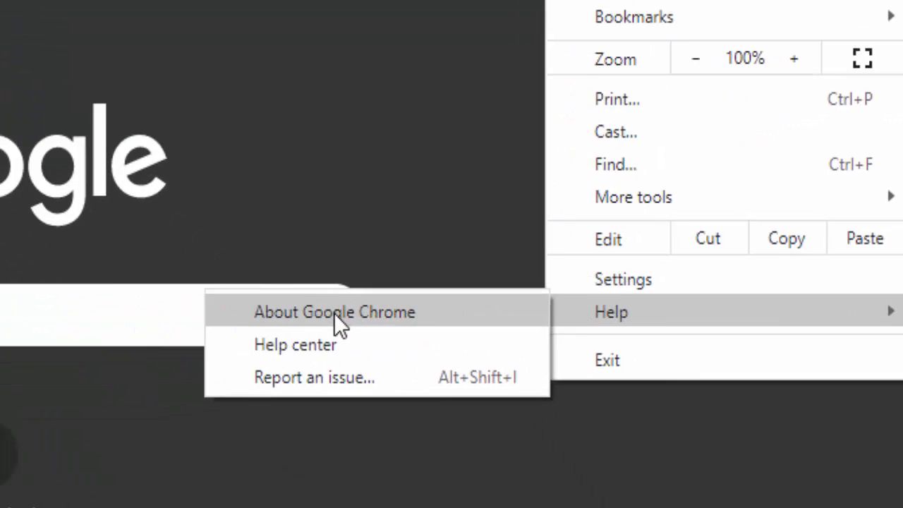
left_click(335, 312)
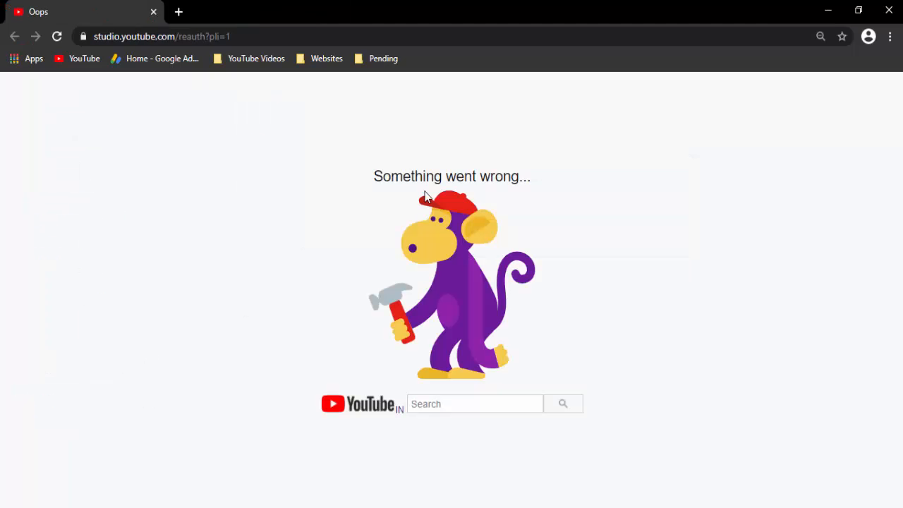
mouse_move(181, 12)
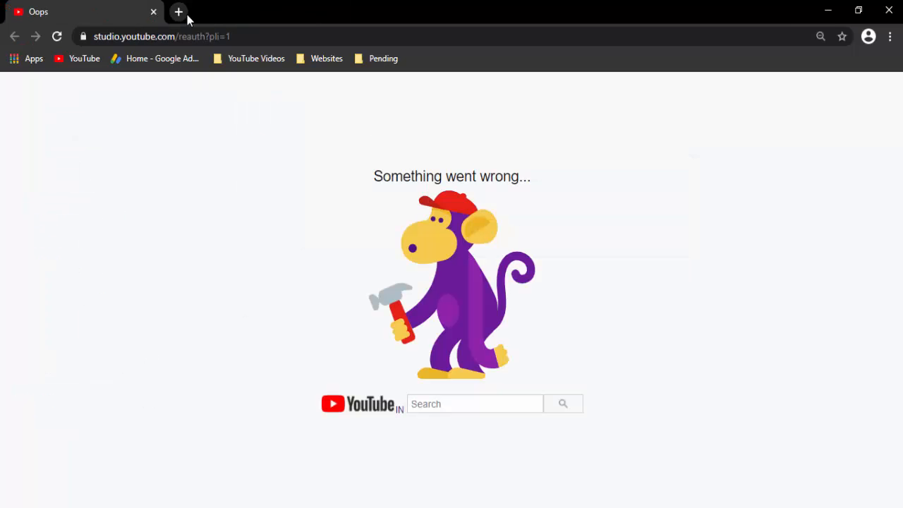
Step: Clear browsing history, cookies and cached files for the Last hour time range
left_click(178, 12)
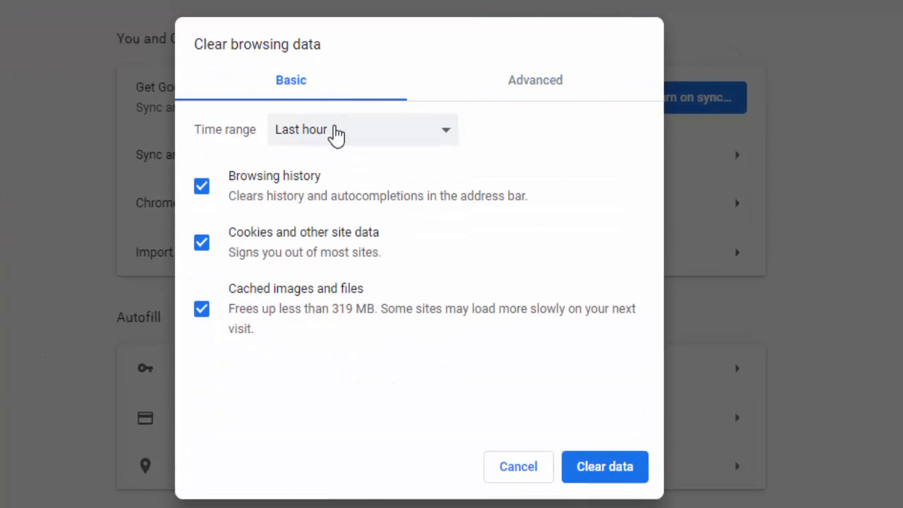
left_click(362, 129)
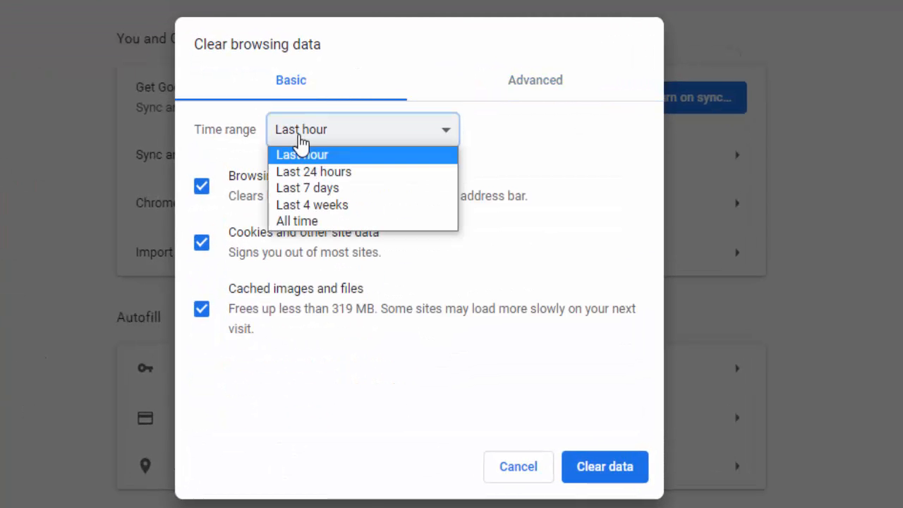
left_click(302, 154)
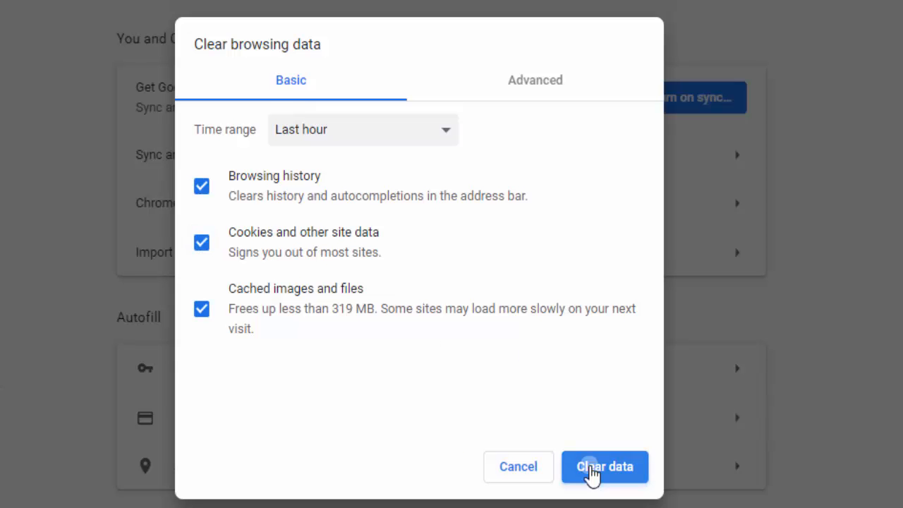
left_click(604, 466)
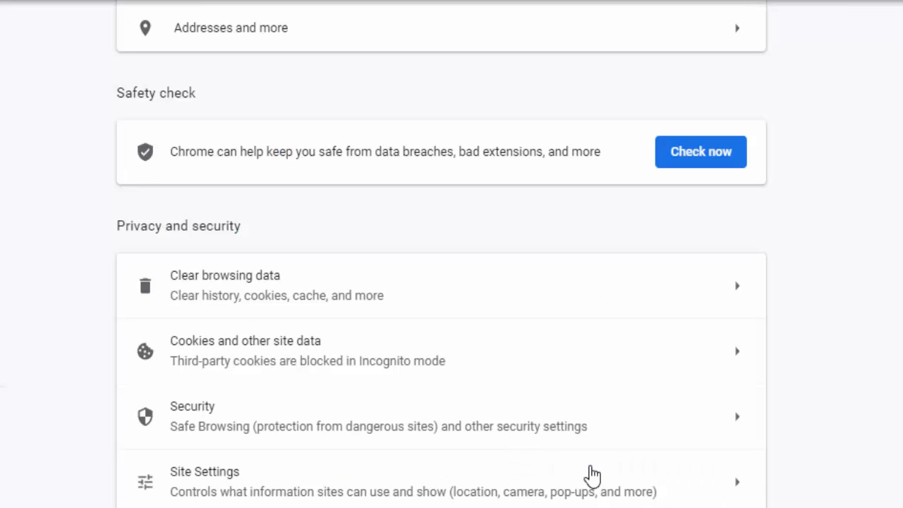
Step: Reopen Clear browsing data with Ctrl+Shift+Delete and show the Advanced data types
key("Ctrl+Shift+Delete")
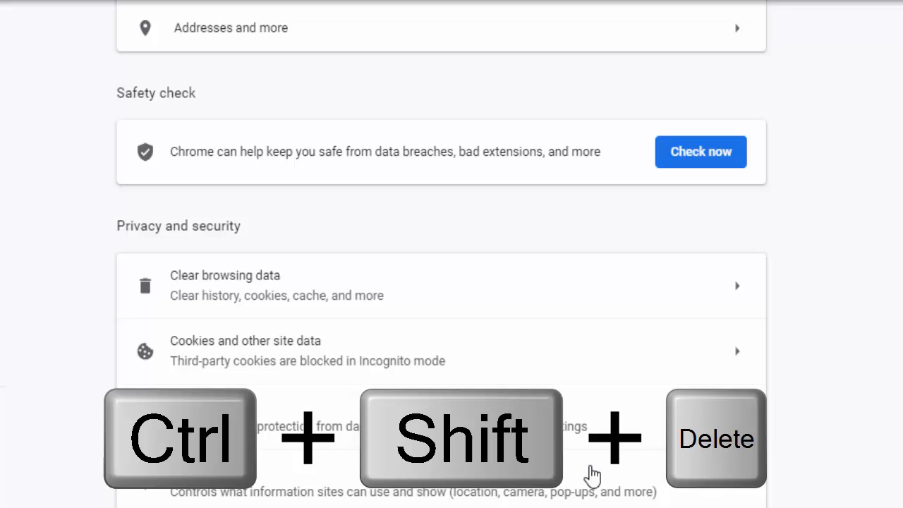
key("Ctrl+Shift+Delete")
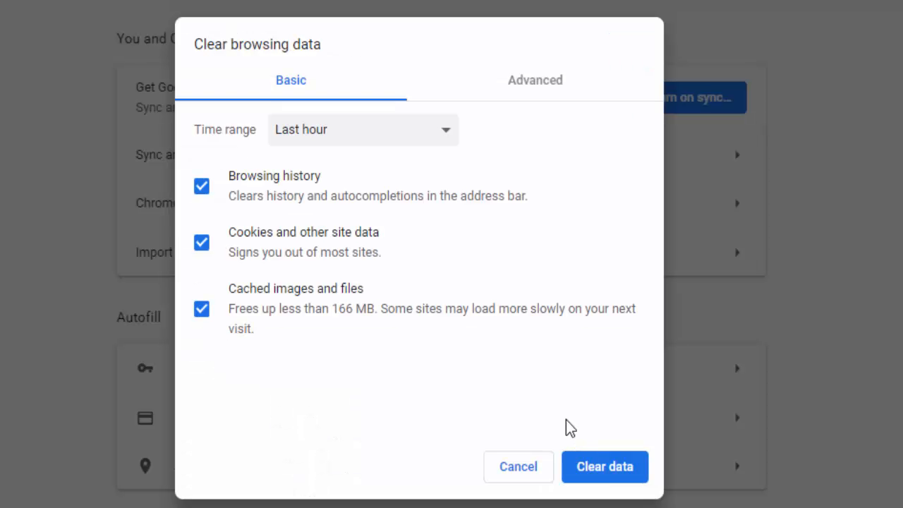
left_click(534, 79)
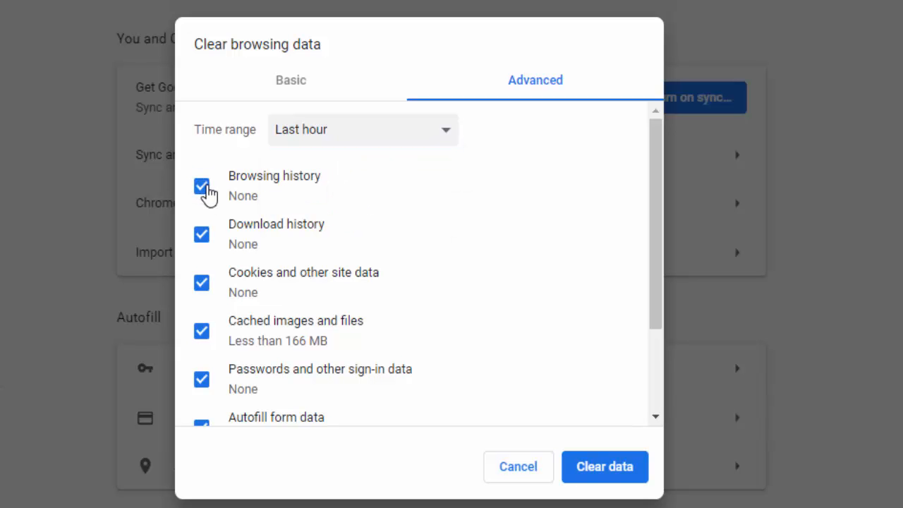
Step: Scroll through the Advanced list of checked data types
scroll("down", 3)
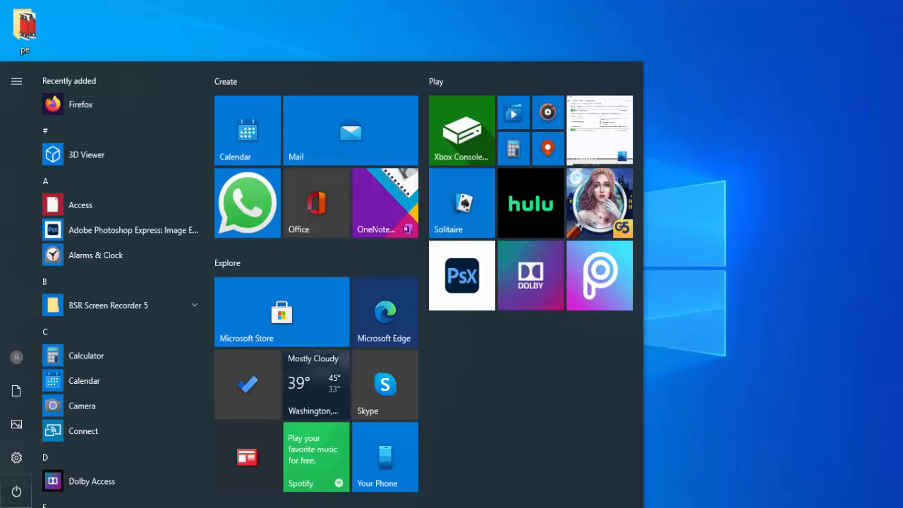
Step: Search Start for 'comma' and run Command Prompt as administrator
type("comma")
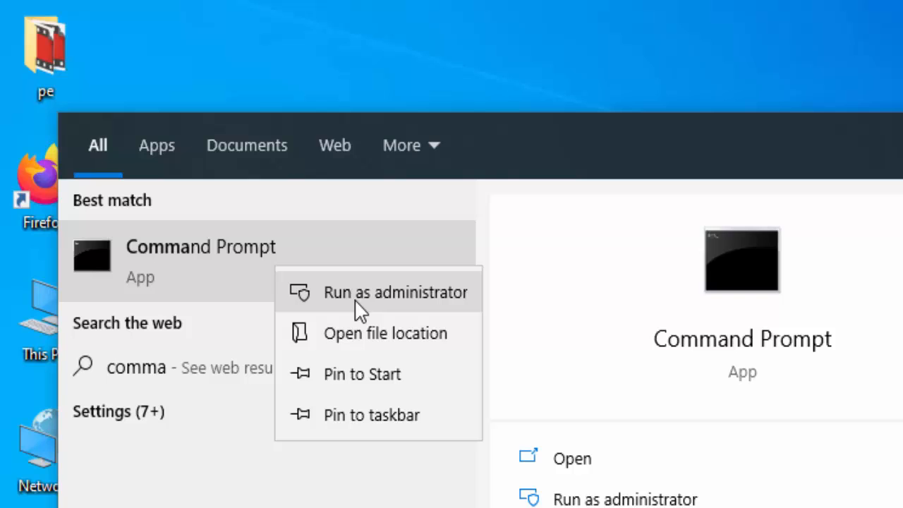
left_click(395, 292)
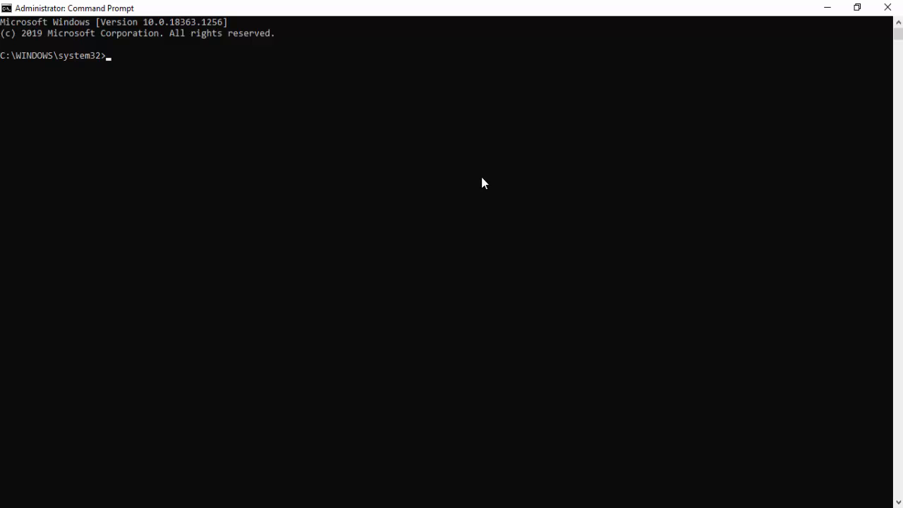
Step: Run ipconfig /release and ipconfig /flushdns to release the IP and flush DNS
type("i")
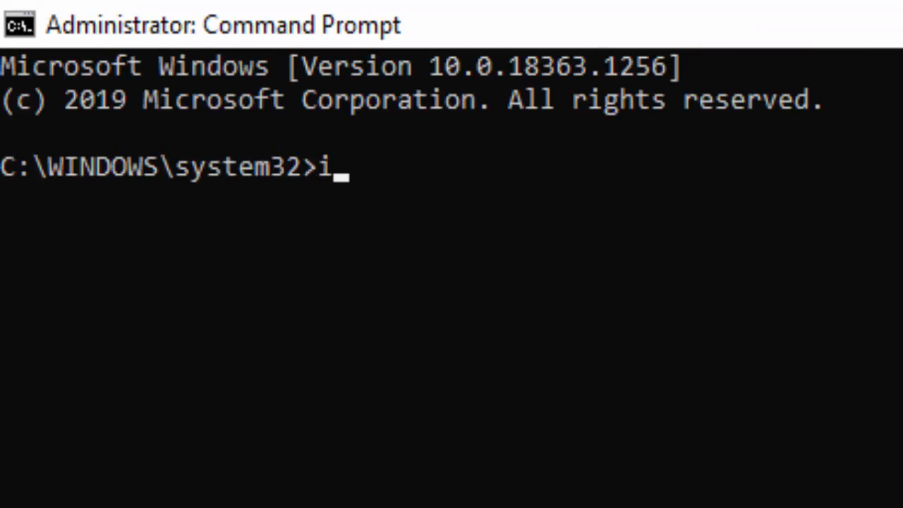
type("pconfig /release")
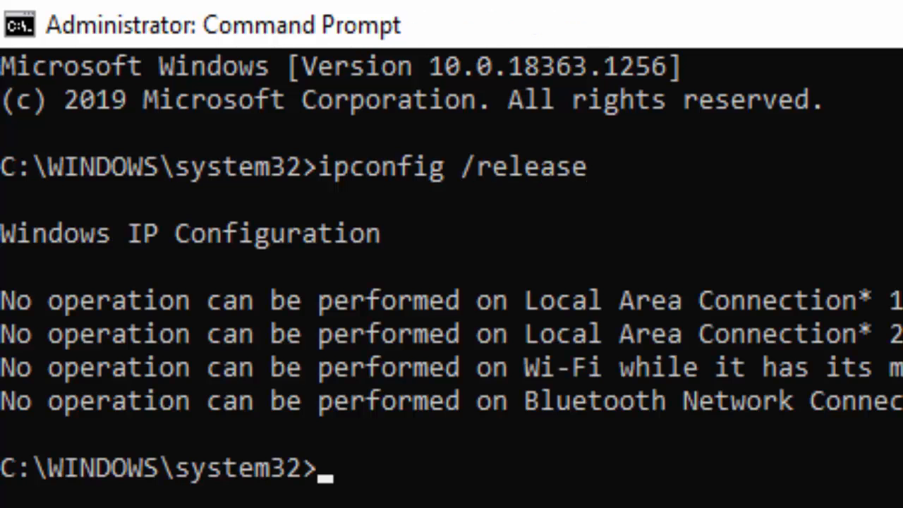
type("ipc")
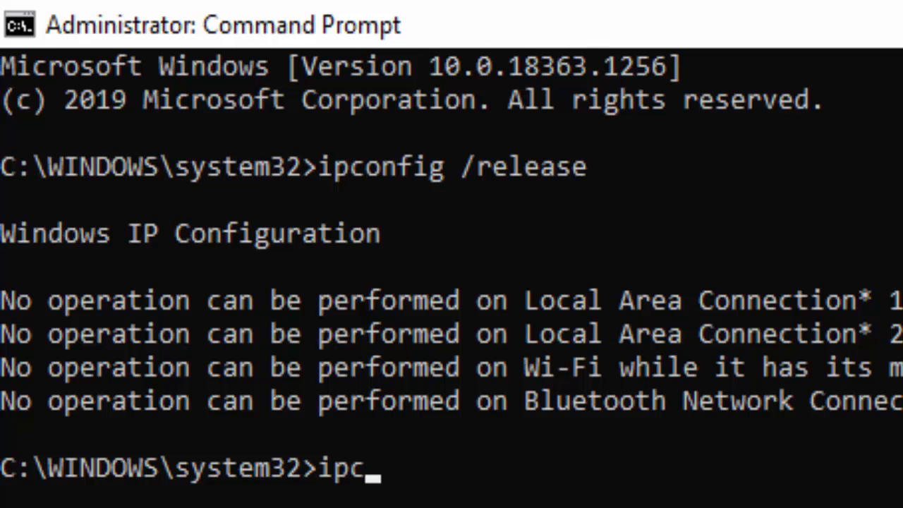
type("onfig /")
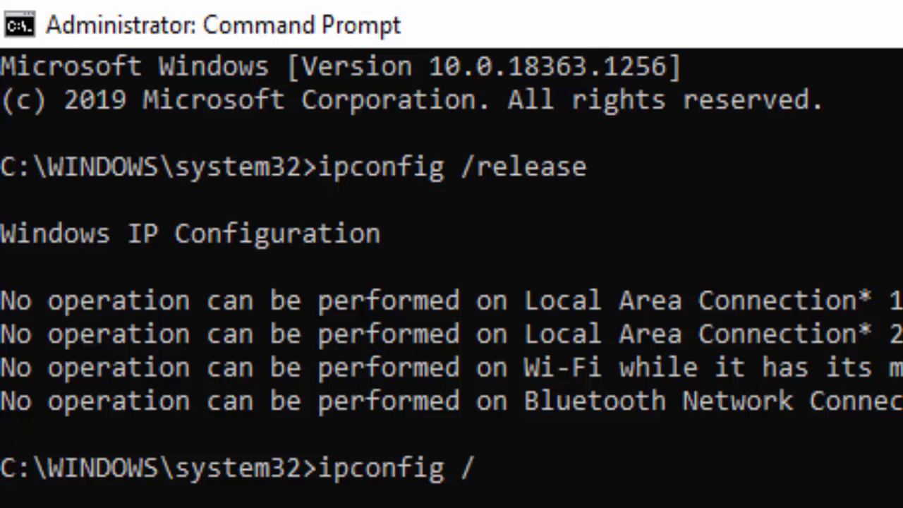
type("flushdns")
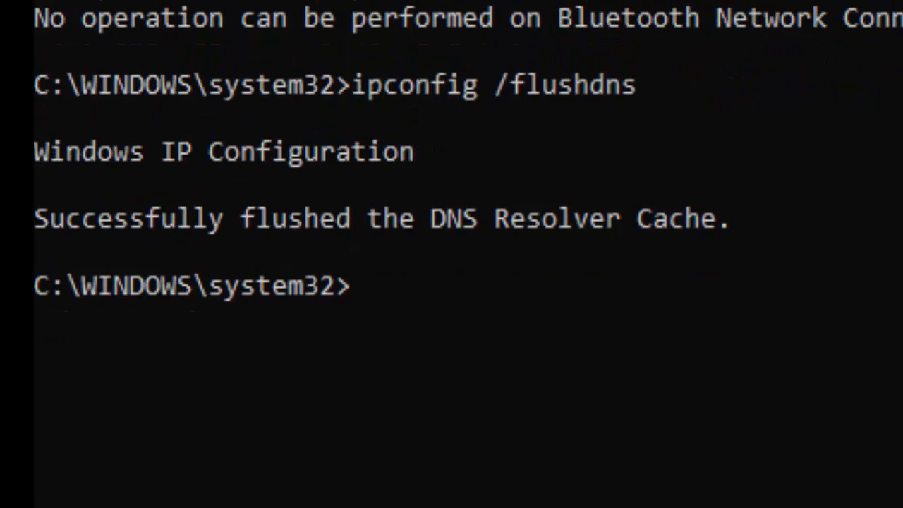
Step: Run ipconfig /renew to renew the IP configuration, then begin the netsh command
type("ipconfig")
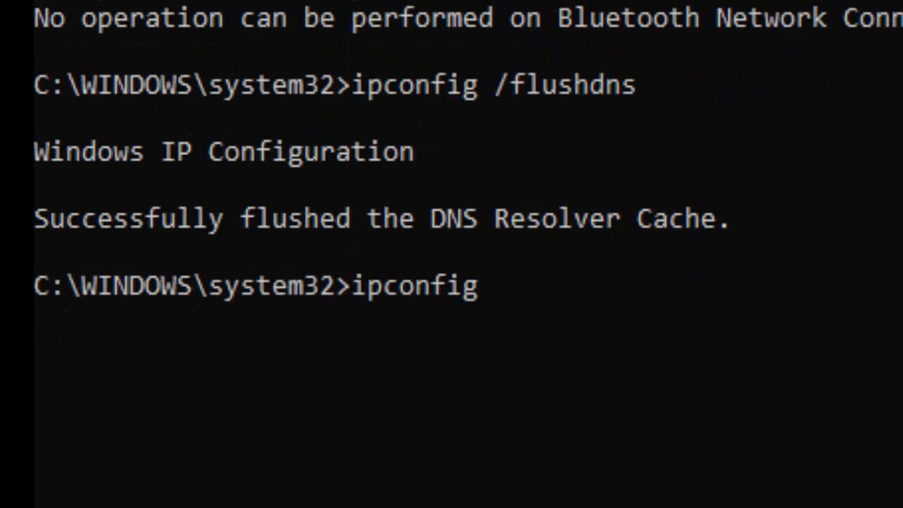
type("/renew")
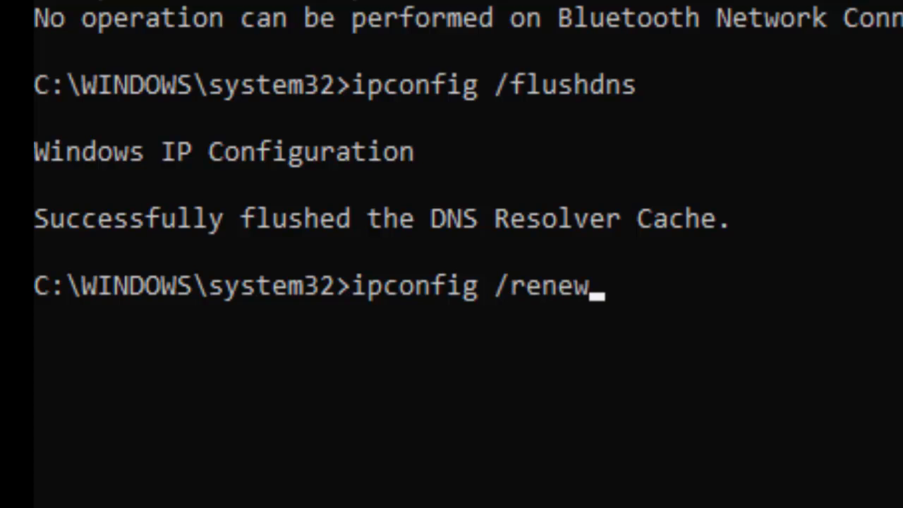
key("Enter")
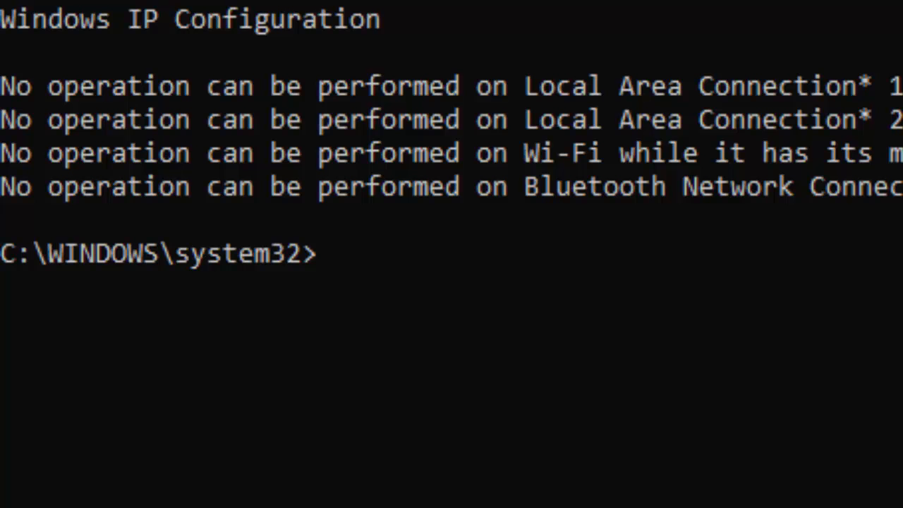
type("netsh int")
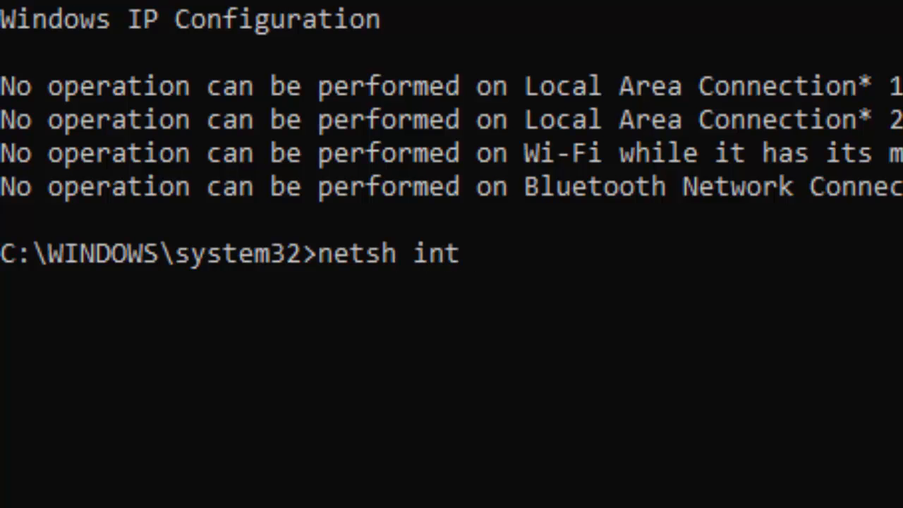
Step: Run netsh int ip reset to reset the TCP/IP settings
type("ip")
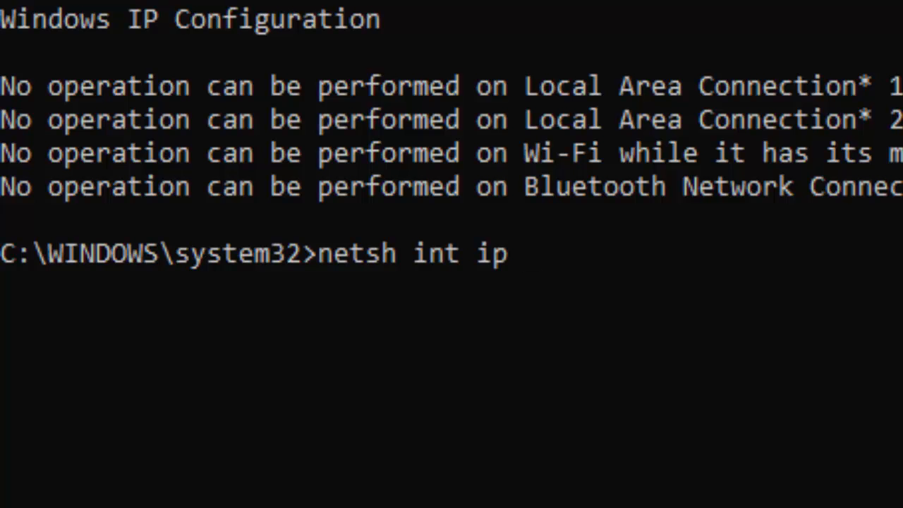
type("rese")
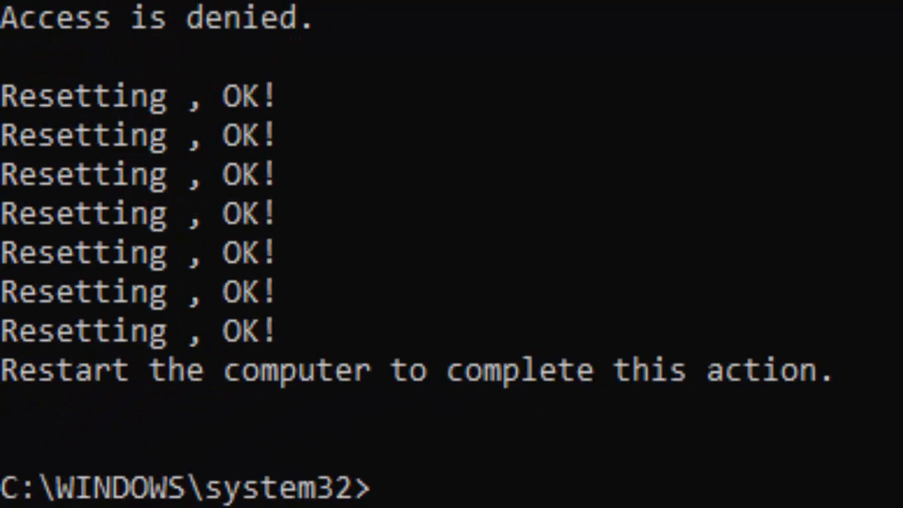
Step: Run netsh winsock reset to reset the Winsock Catalog
type("ne")
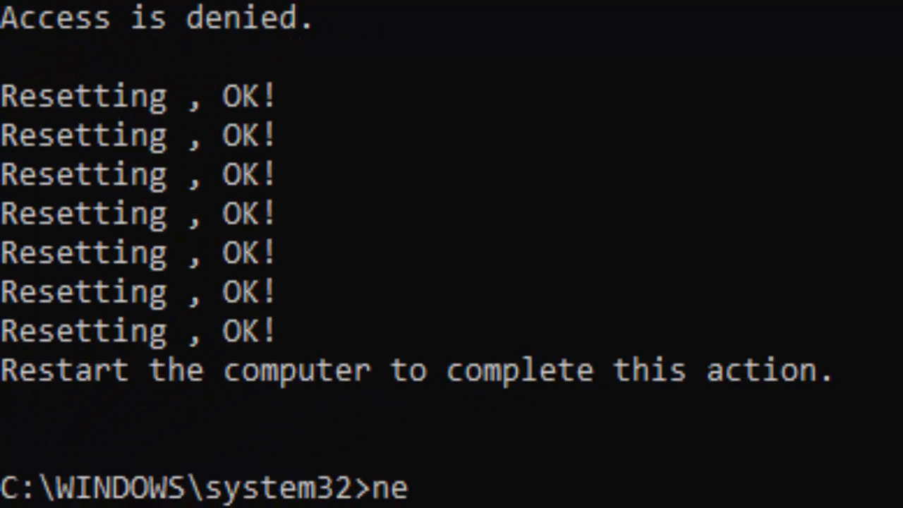
type("tsh")
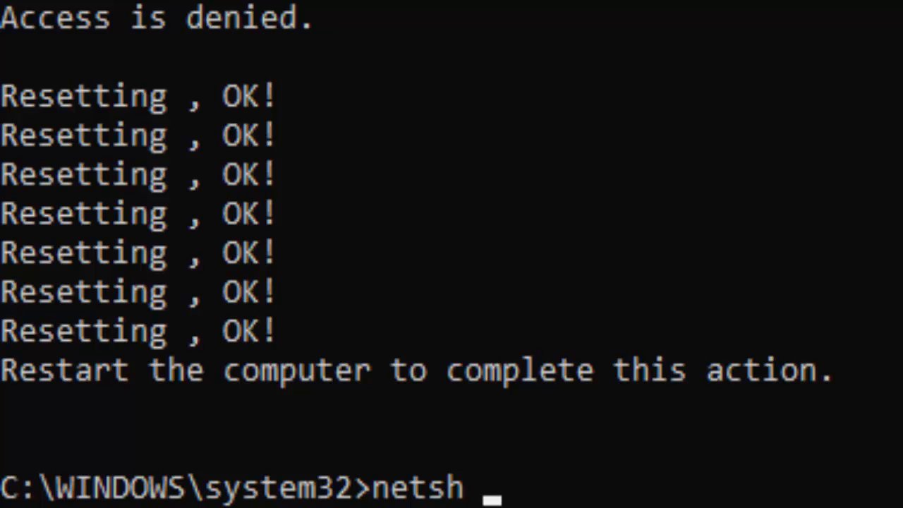
type("winsock")
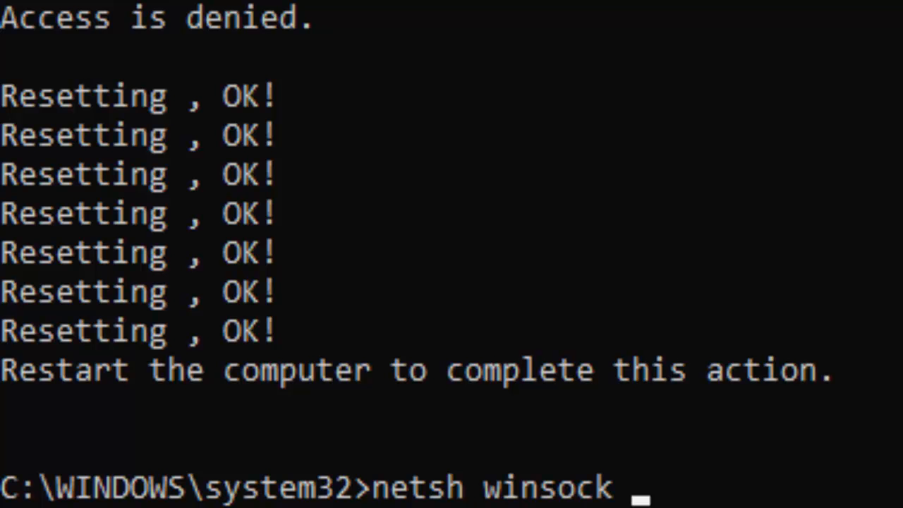
type("reset")
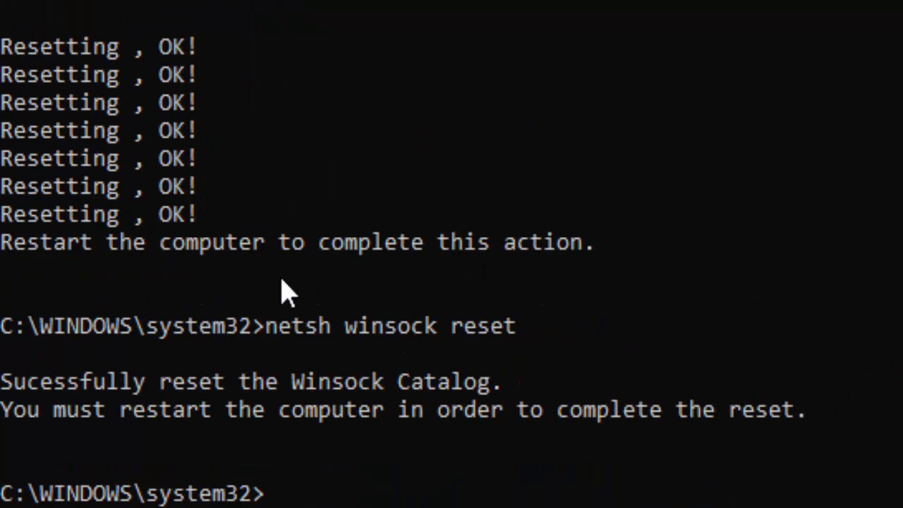
mouse_move(205, 444)
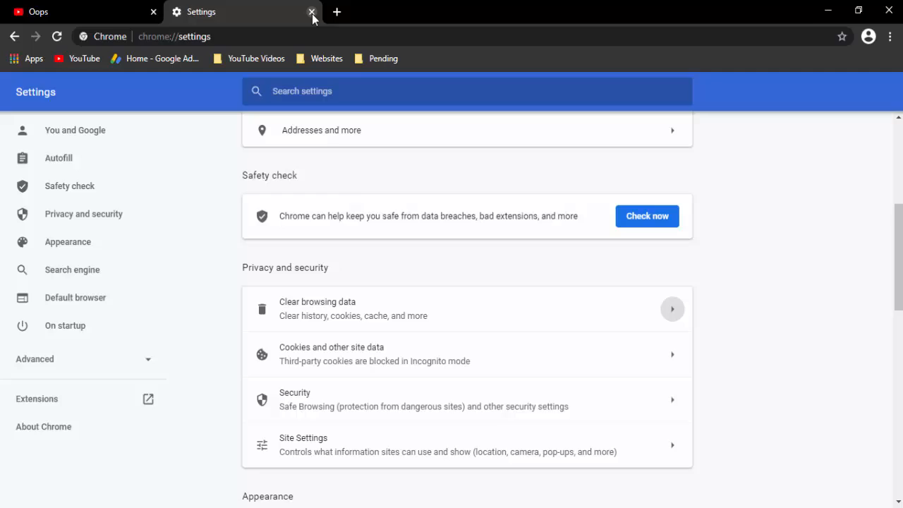
Step: Close the Settings tab so youtube.com can be reloaded
left_click(309, 11)
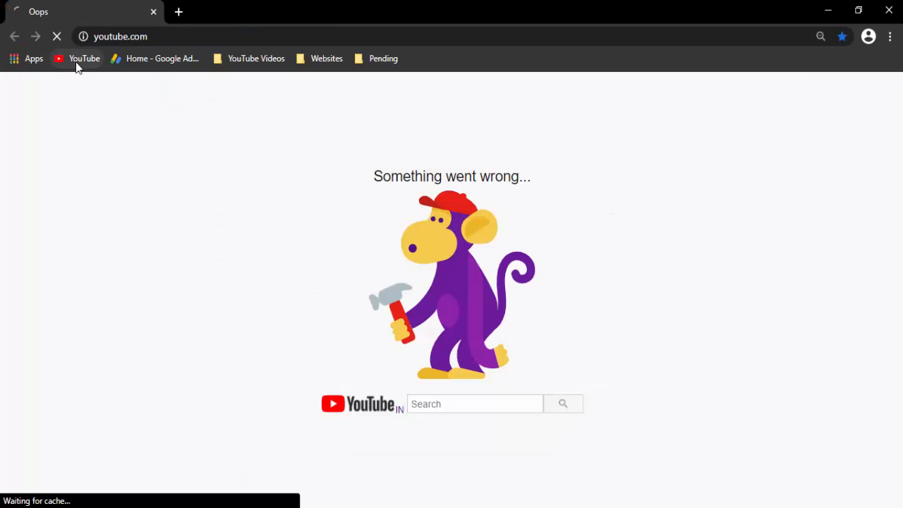